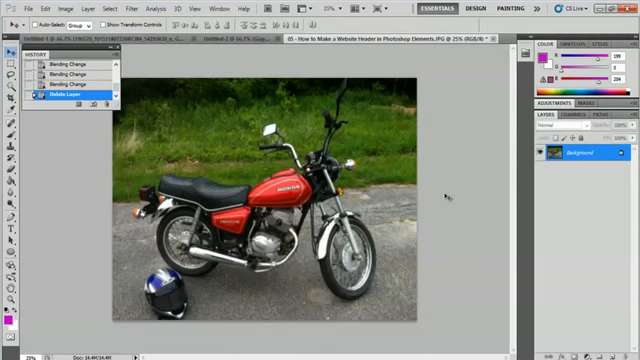
- Duplicate the Background layer repeatedly, creating Background copy through Background copy 4
click(590, 151)
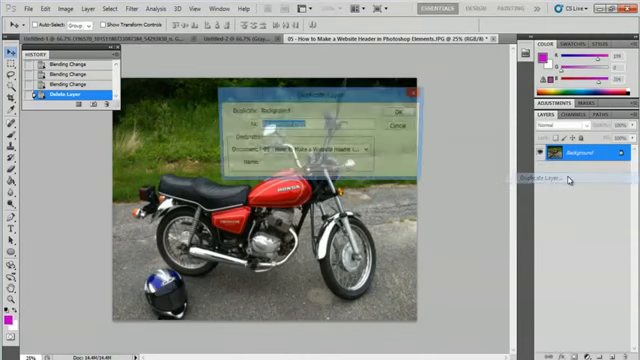
click(389, 110)
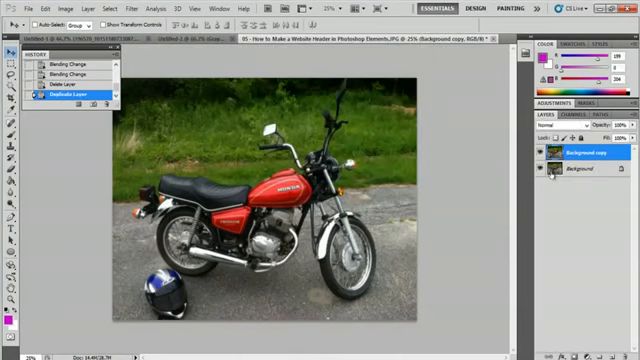
right_click(583, 158)
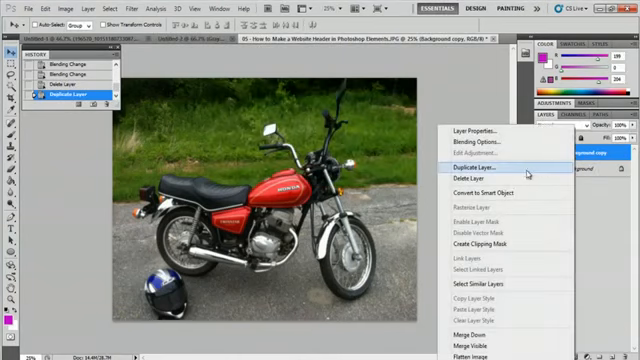
click(463, 167)
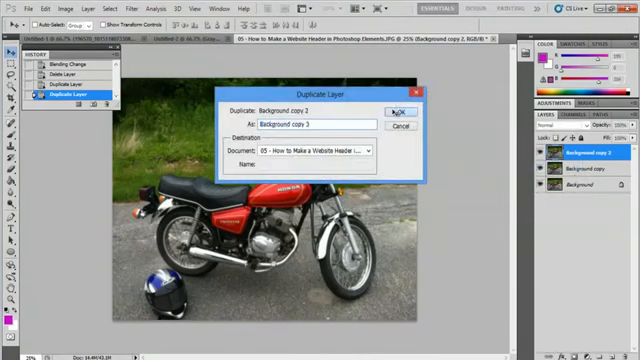
click(401, 112)
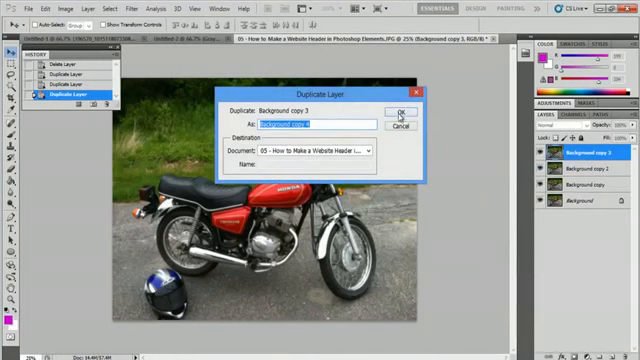
click(397, 109)
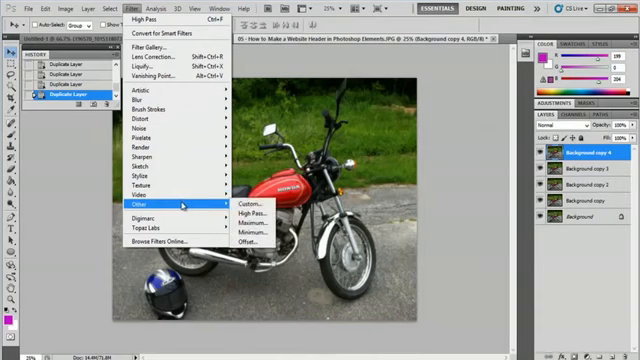
- Run High Pass on Background copy 4 with a 10-pixel radius
click(242, 199)
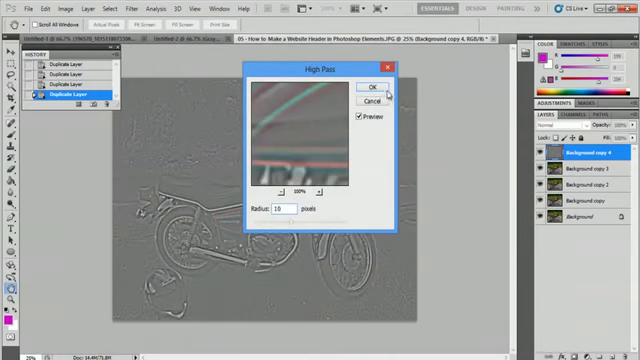
click(372, 86)
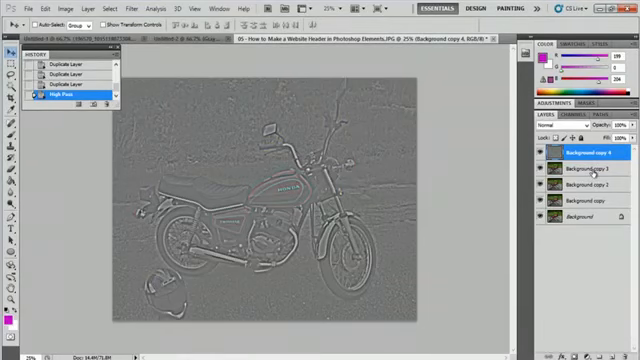
- Select Background copy 3 and apply High Pass at 7-pixel radius
click(580, 170)
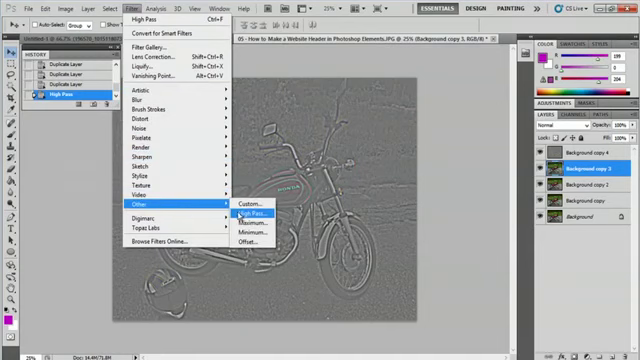
click(255, 207)
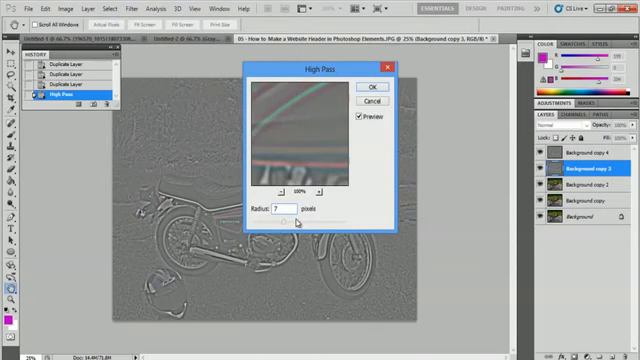
click(372, 87)
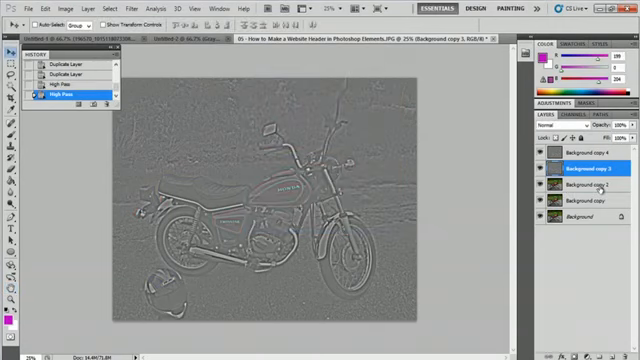
- Select Background copy 2 and apply High Pass at 4-pixel radius
click(585, 184)
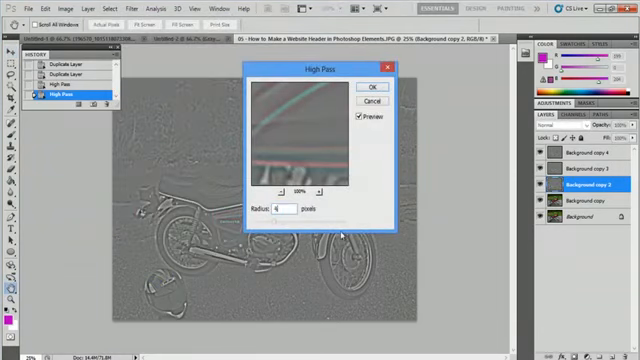
click(374, 86)
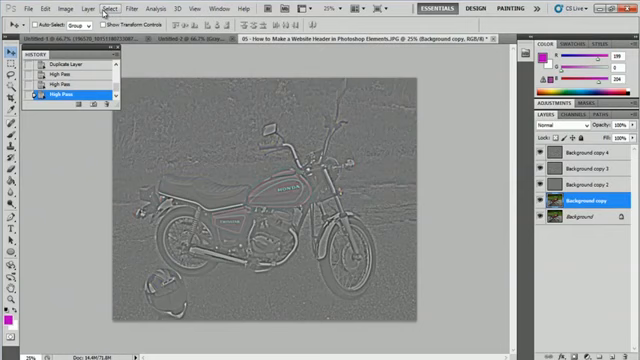
mouse_move(561, 245)
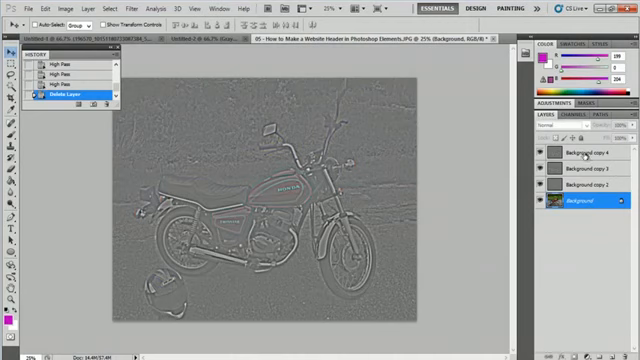
- Set Background copy 4 to Soft Light and open blend modes for copies 3 and 2
click(555, 126)
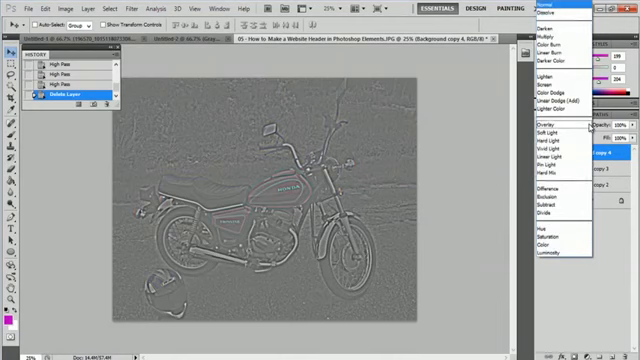
click(565, 130)
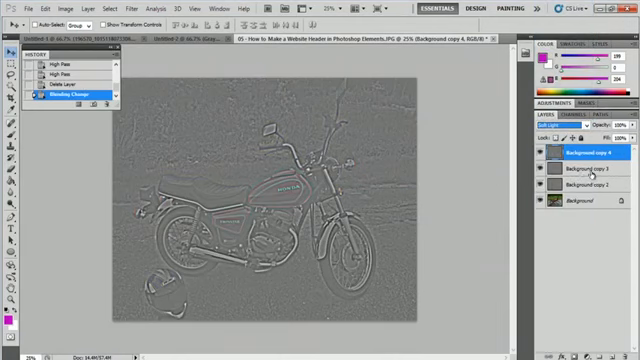
click(575, 170)
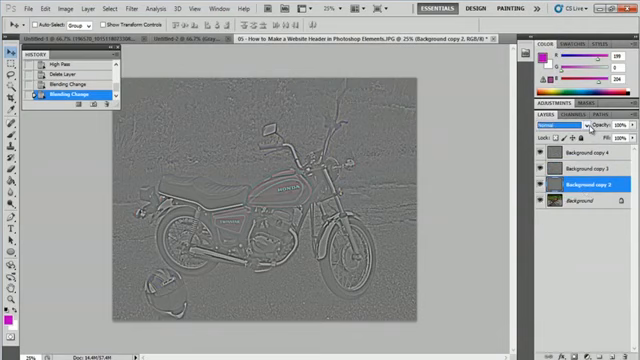
click(548, 126)
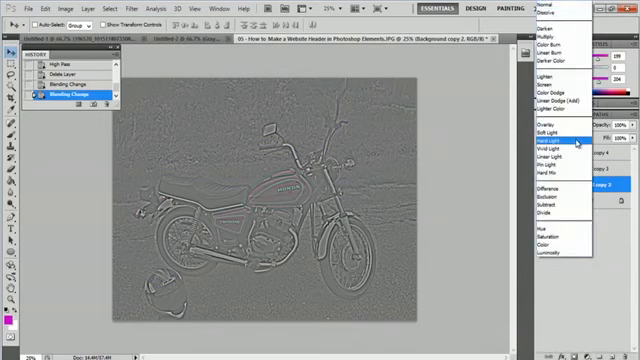